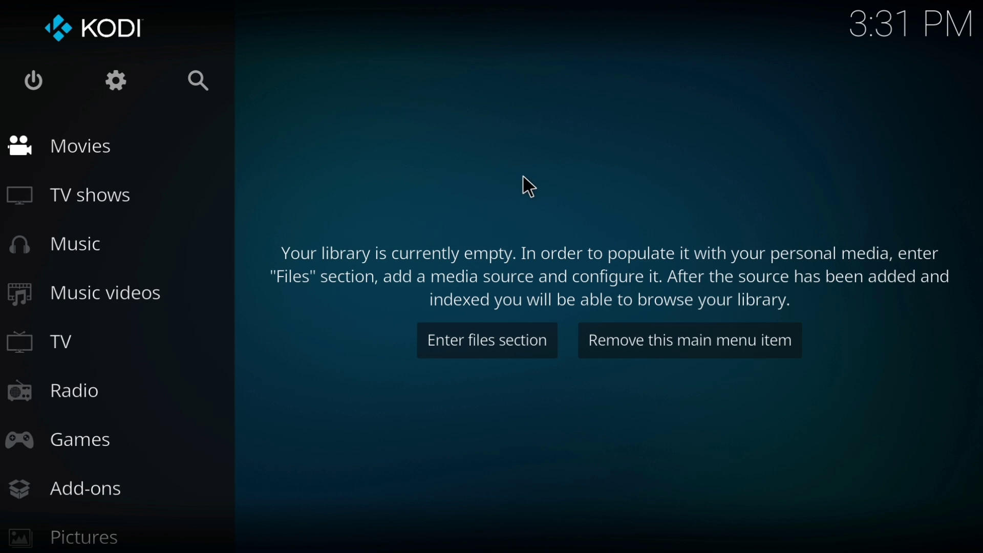
- Open Kodi's settings and go into the System settings showing the Display page
left_click(116, 80)
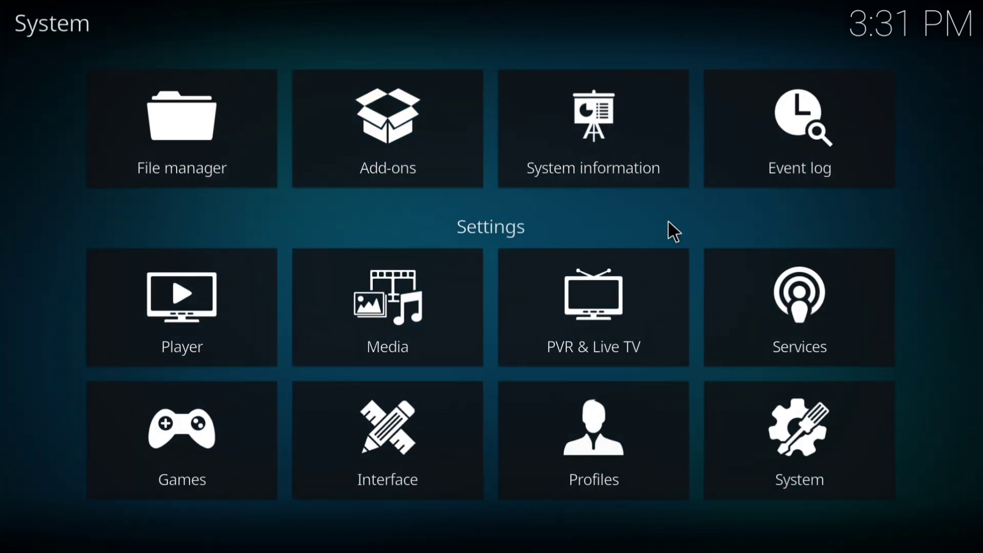
left_click(797, 440)
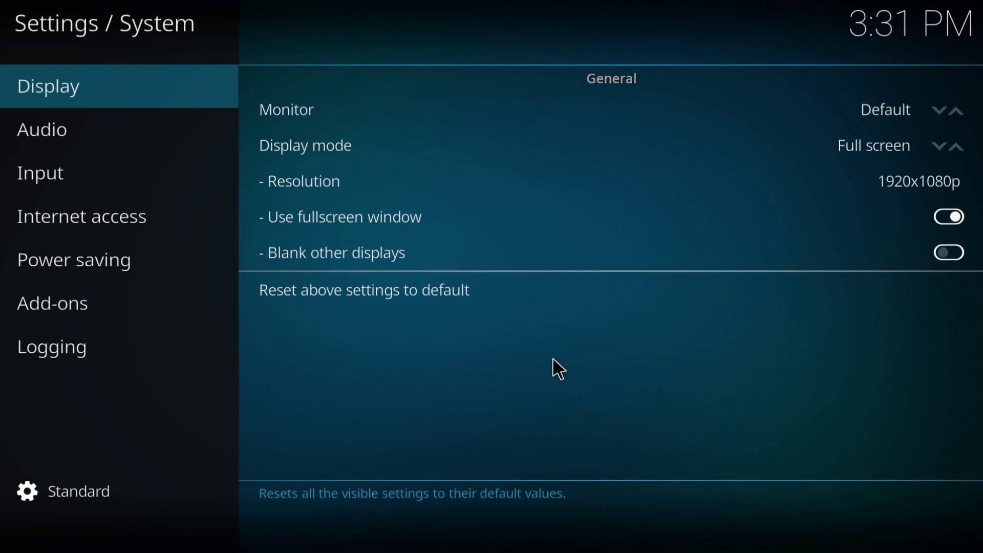
mouse_move(427, 437)
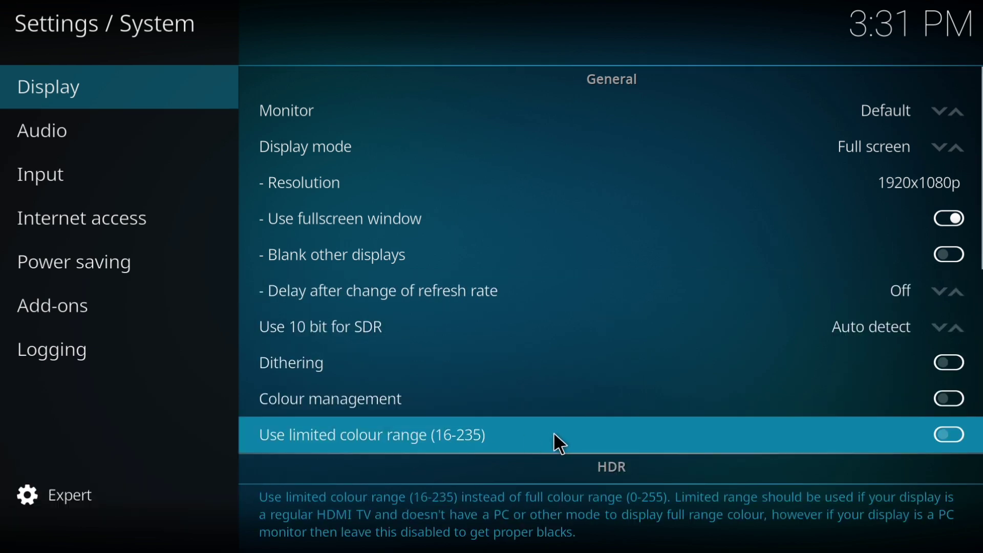
mouse_move(511, 437)
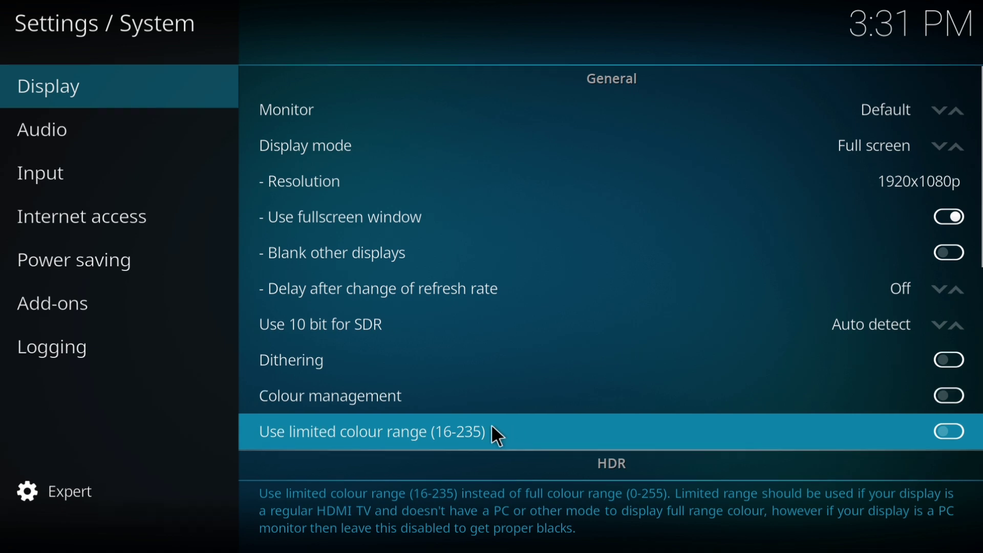
- In Add-ons, keep automatic updates, enable notifications, and return to the System overview
left_click(52, 303)
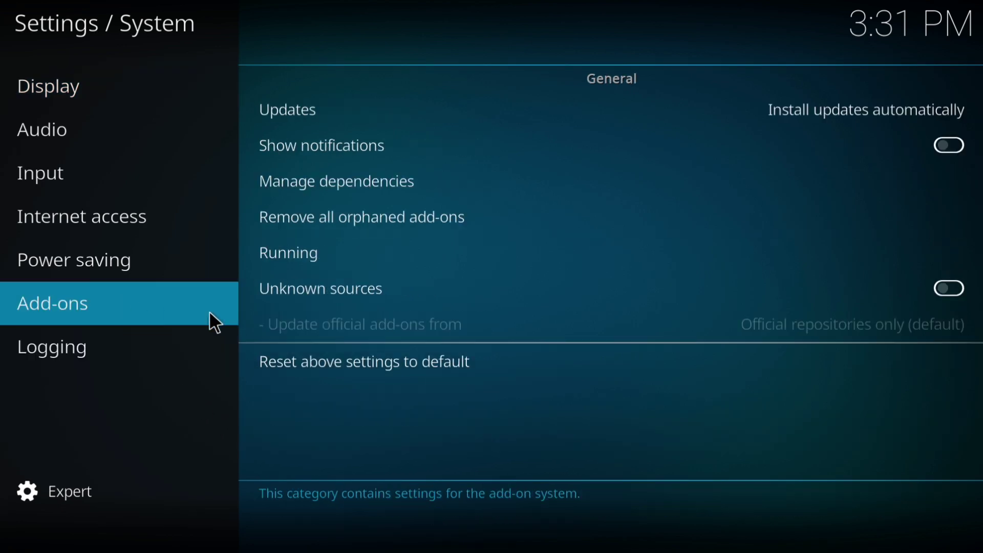
mouse_move(809, 110)
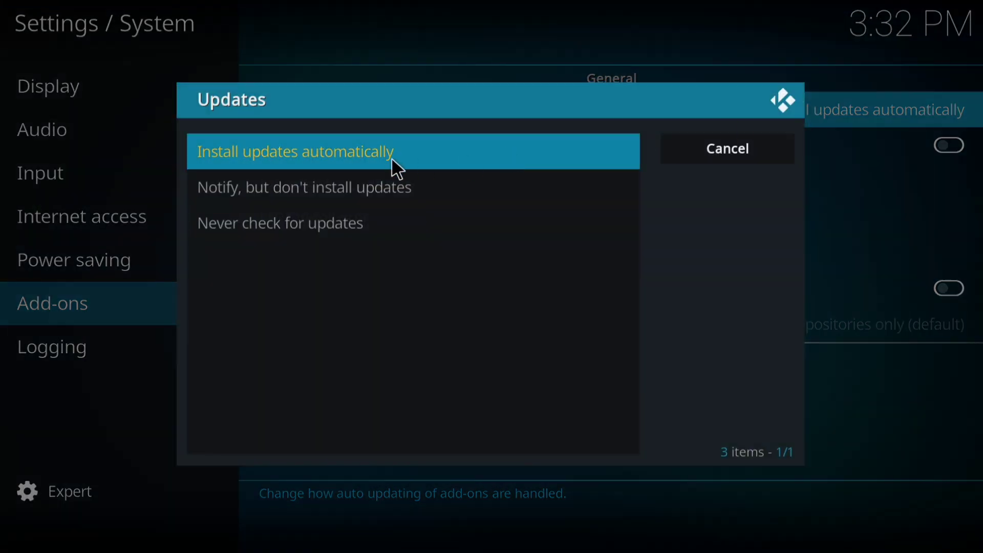
left_click(294, 151)
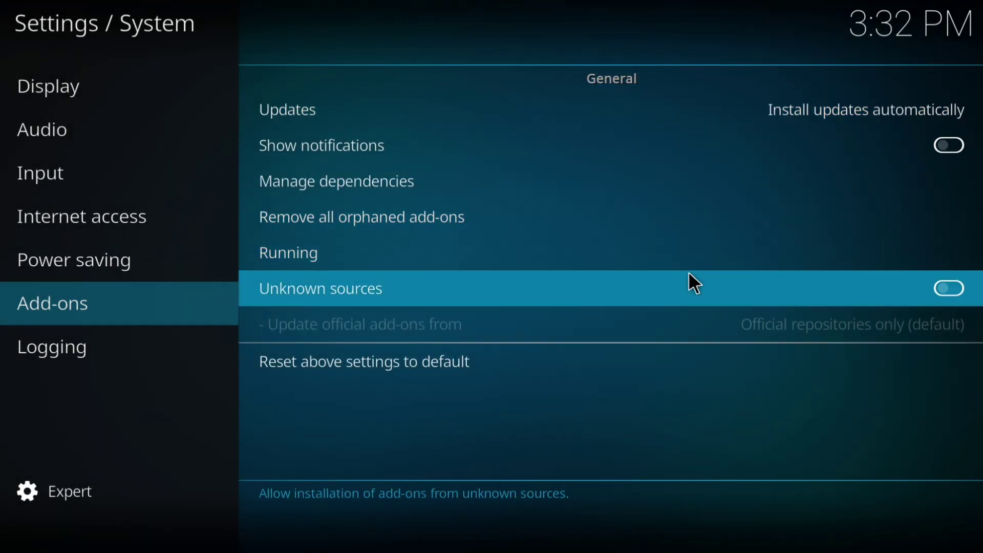
mouse_move(928, 181)
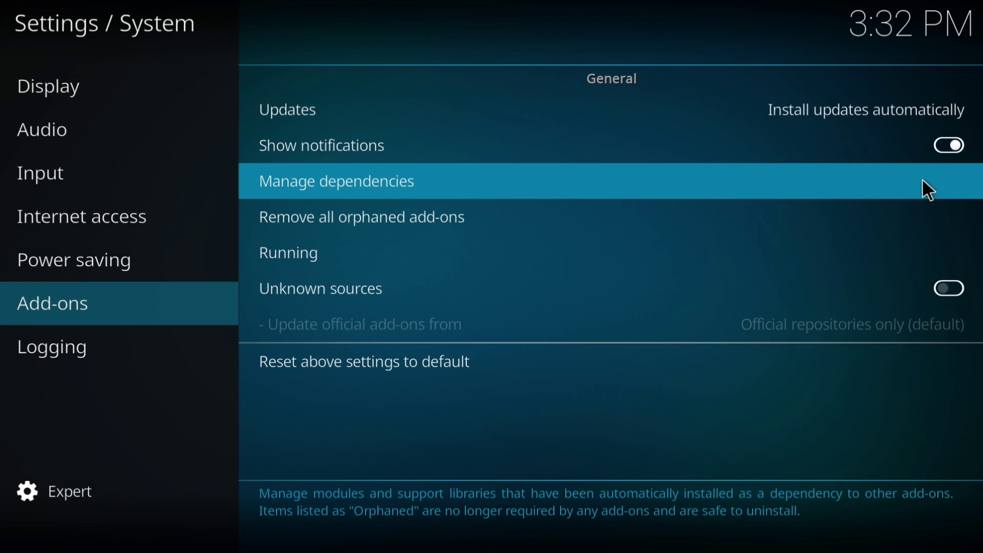
mouse_move(588, 287)
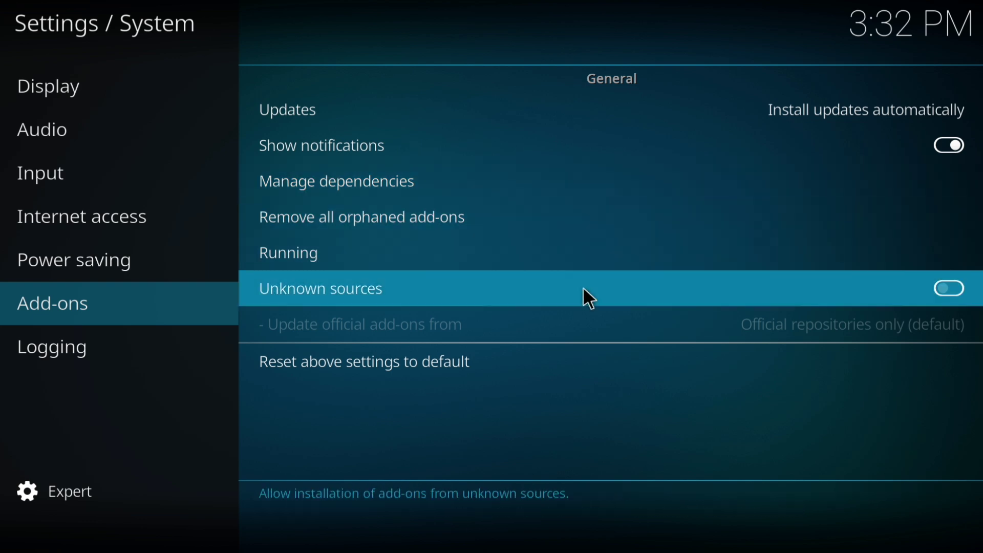
left_click(947, 289)
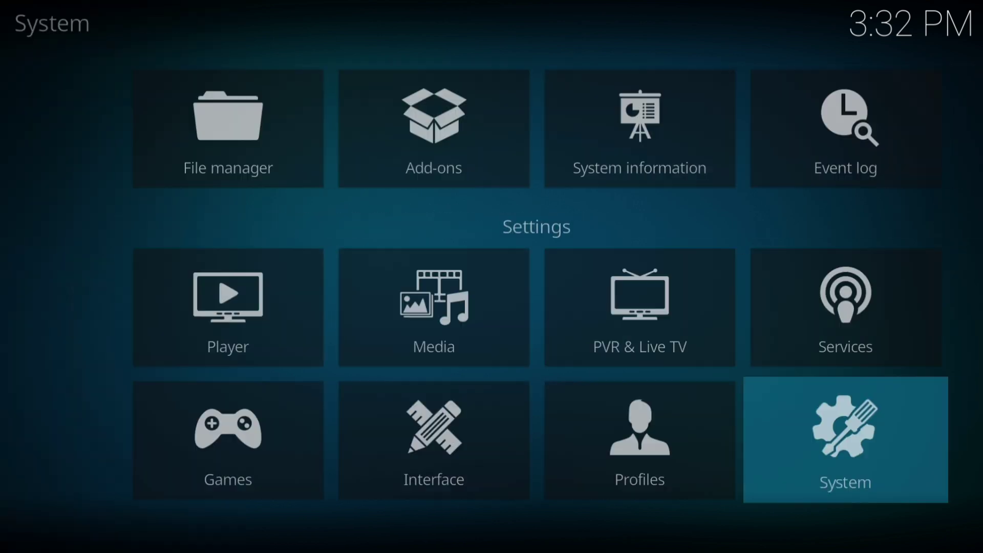
- In Player > Videos, enable Sync playback to display and lower the HQ scaler threshold from 20% to 0%
left_click(227, 308)
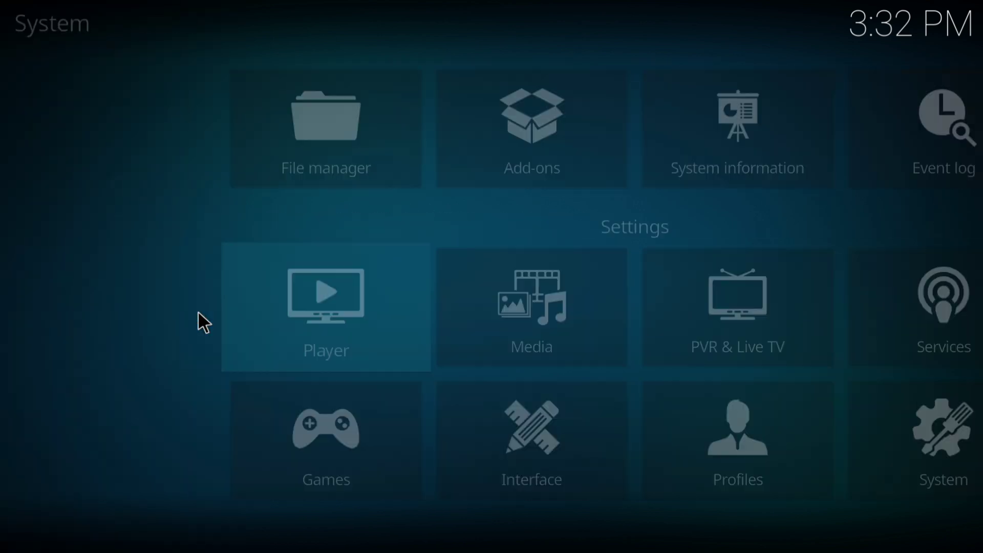
left_click(325, 307)
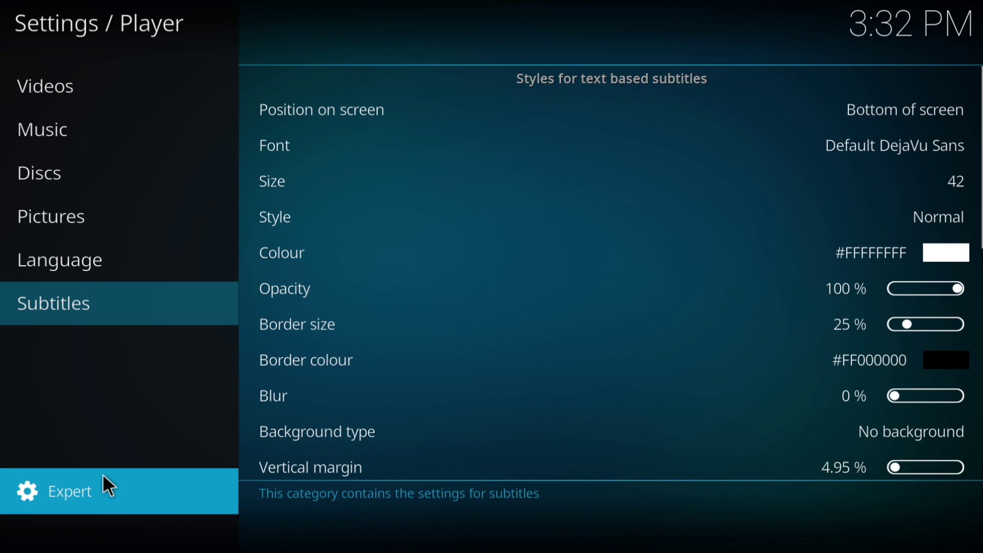
mouse_move(161, 400)
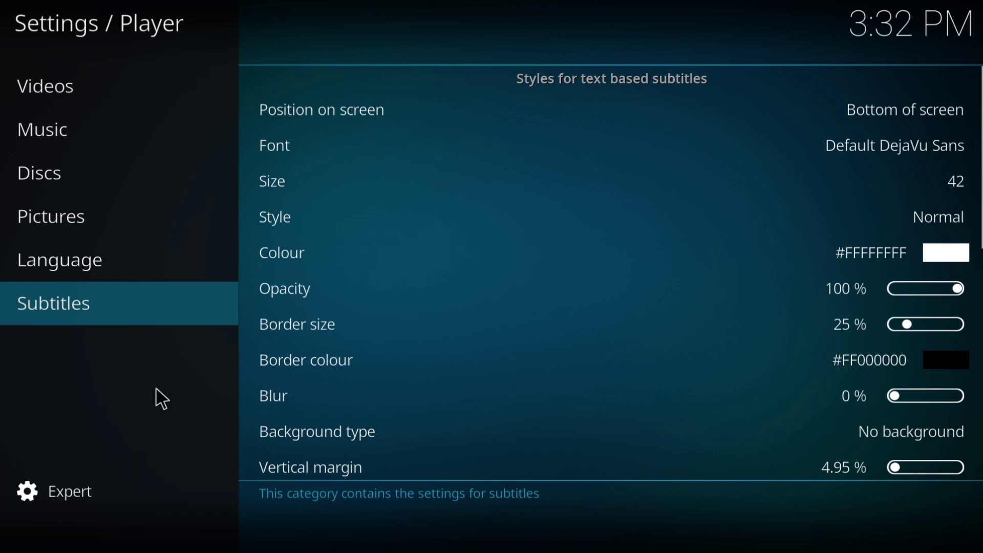
left_click(44, 86)
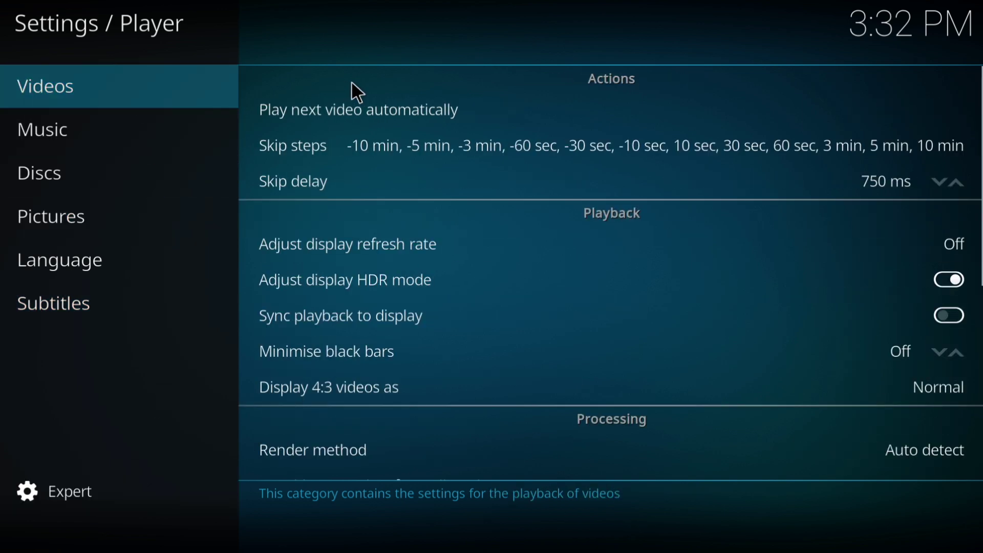
scroll("down", 3)
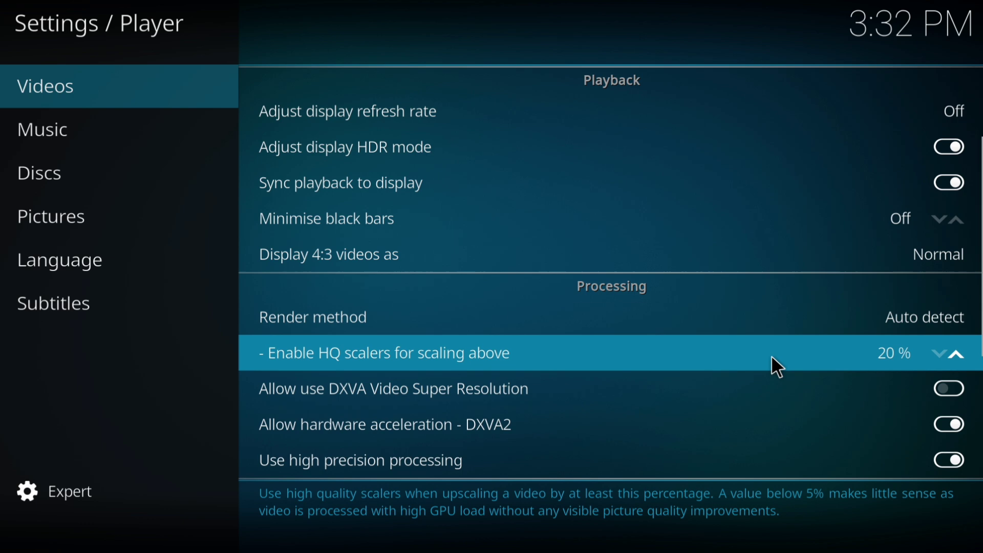
mouse_move(896, 365)
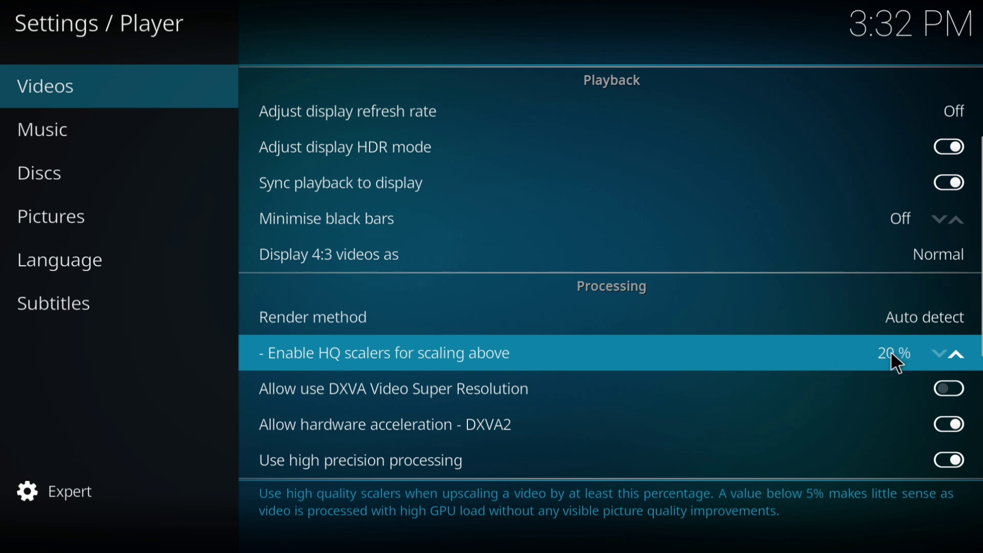
left_click(949, 355)
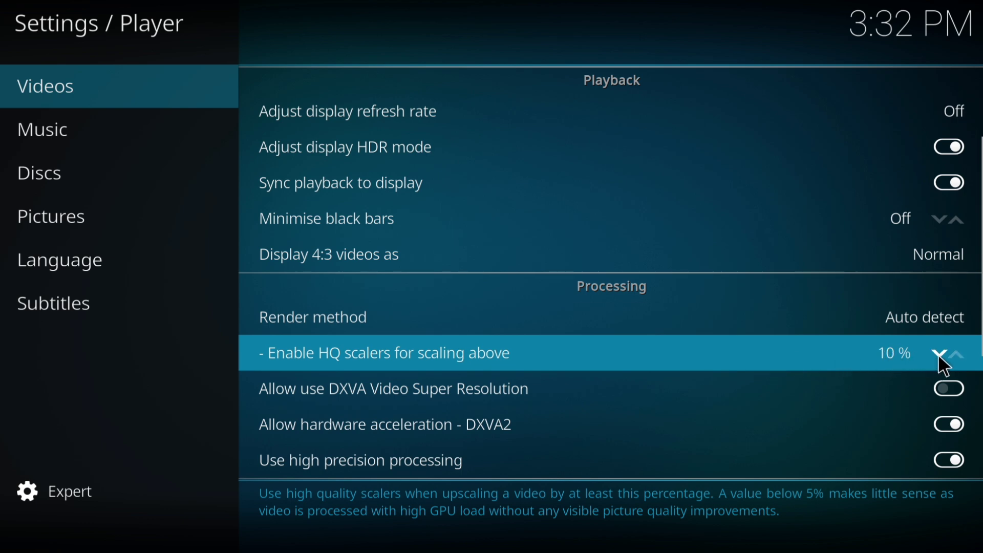
left_click(950, 356)
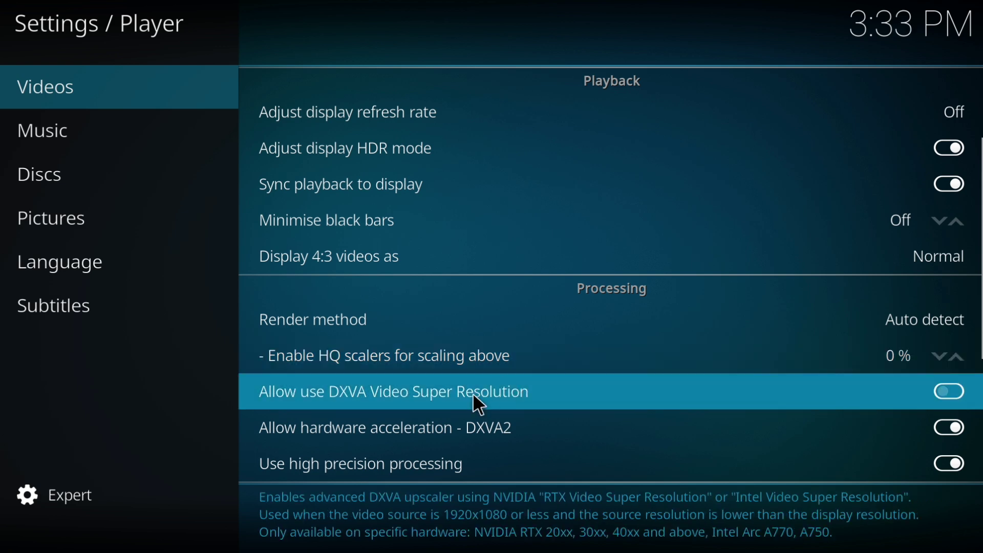
scroll("down", 3)
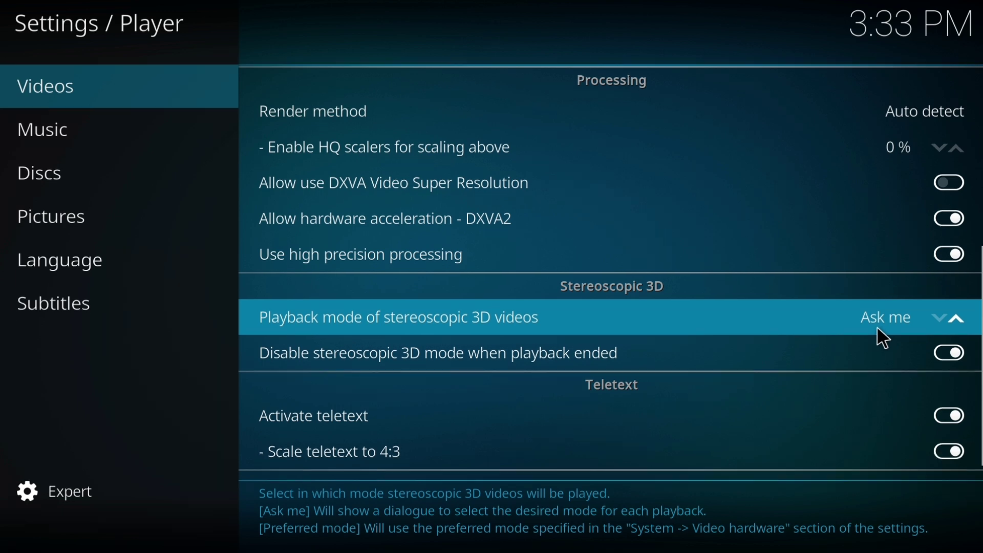
- Show the Player Language page to set preferred audio language to Original language
left_click(59, 259)
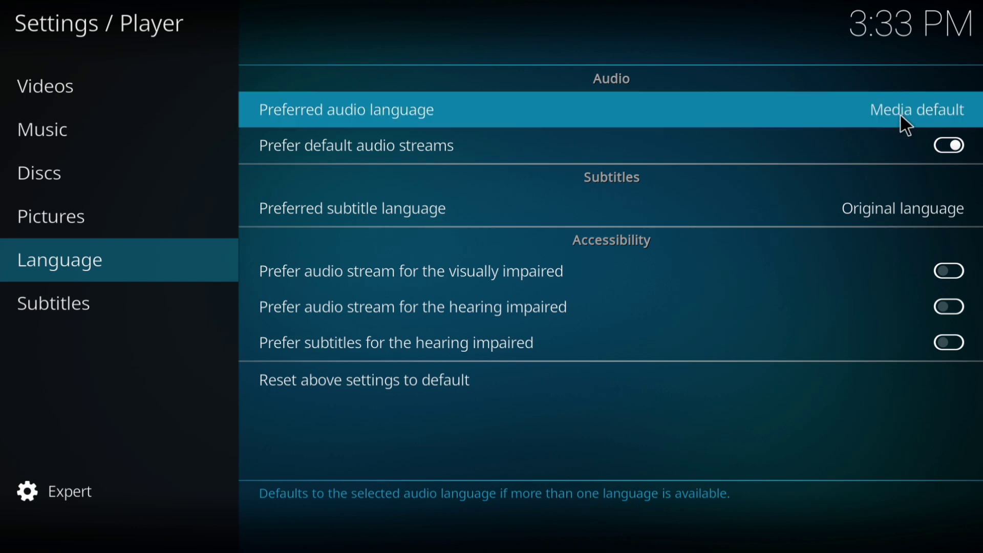
mouse_move(389, 122)
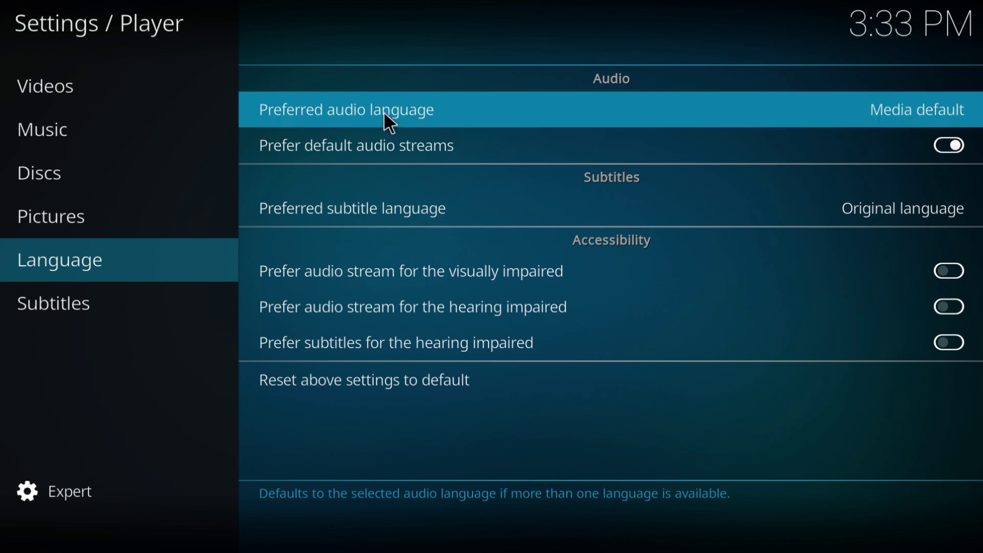
mouse_move(813, 120)
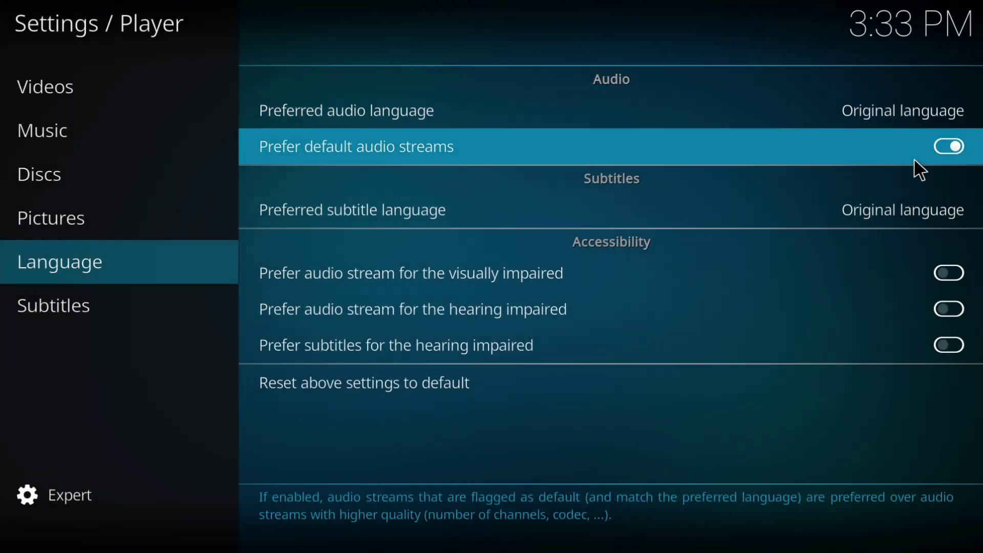
mouse_move(753, 246)
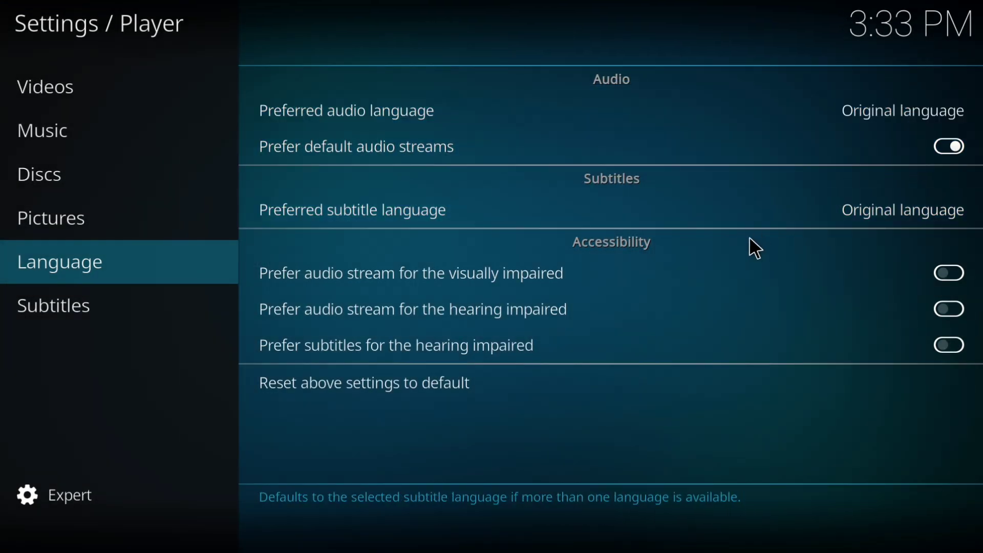